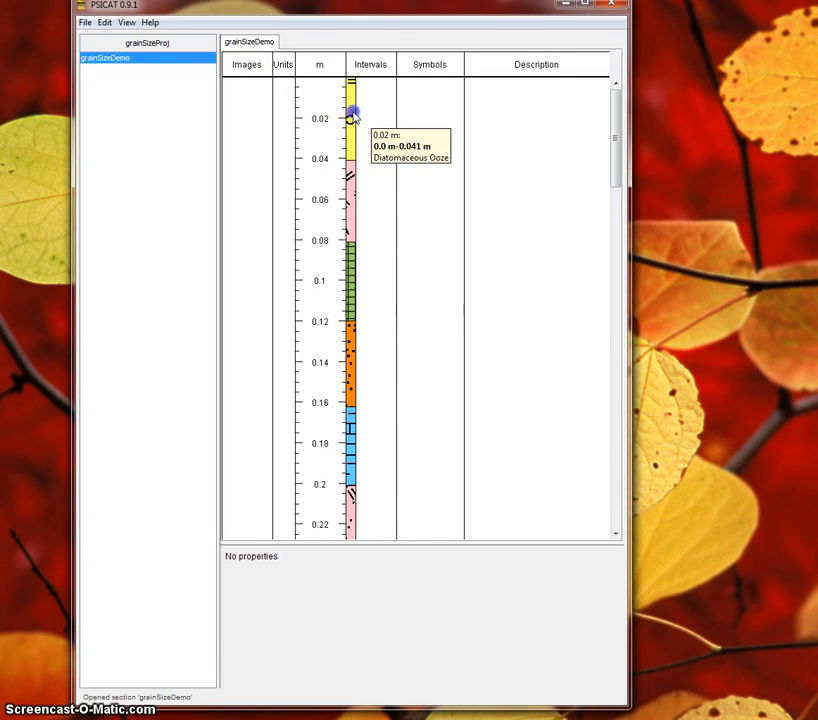
Select the top Diatomaceous Ooze interval to show its properties, then open the Edit menu.
{"action": "left_click", "coordinate": [352, 112]}
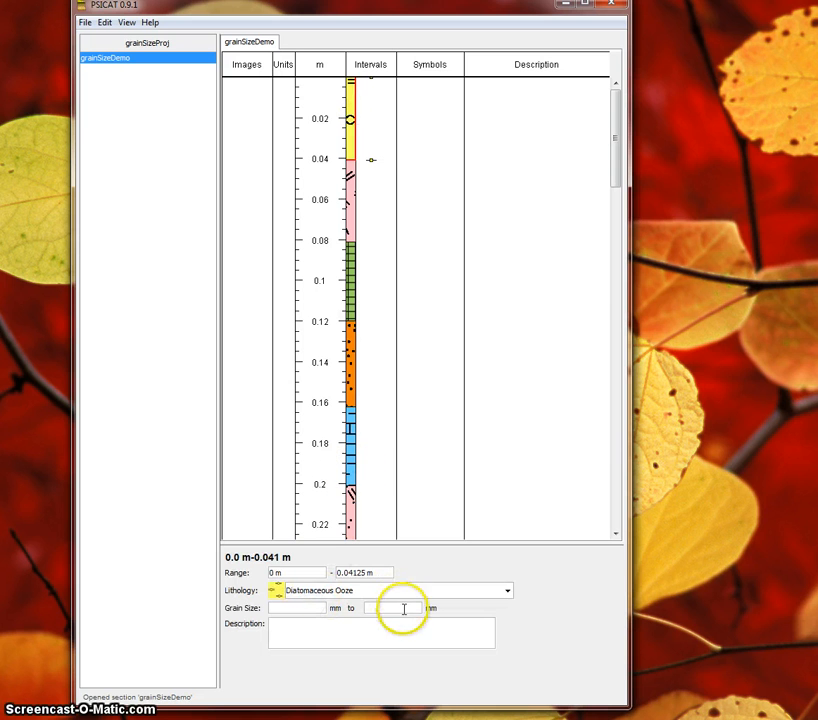
{"action": "left_click", "coordinate": [103, 22]}
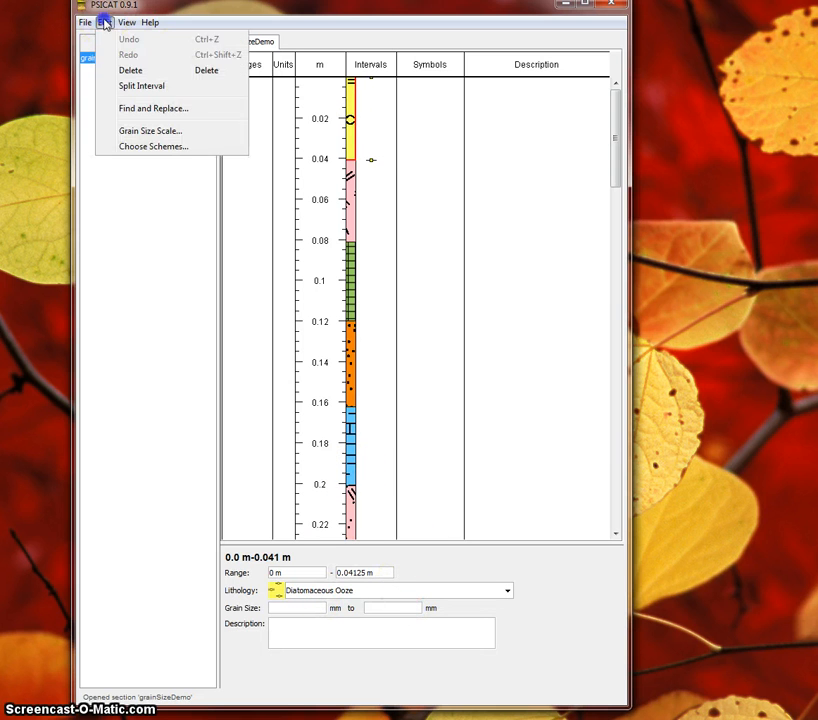
{"action": "mouse_move", "coordinate": [150, 135]}
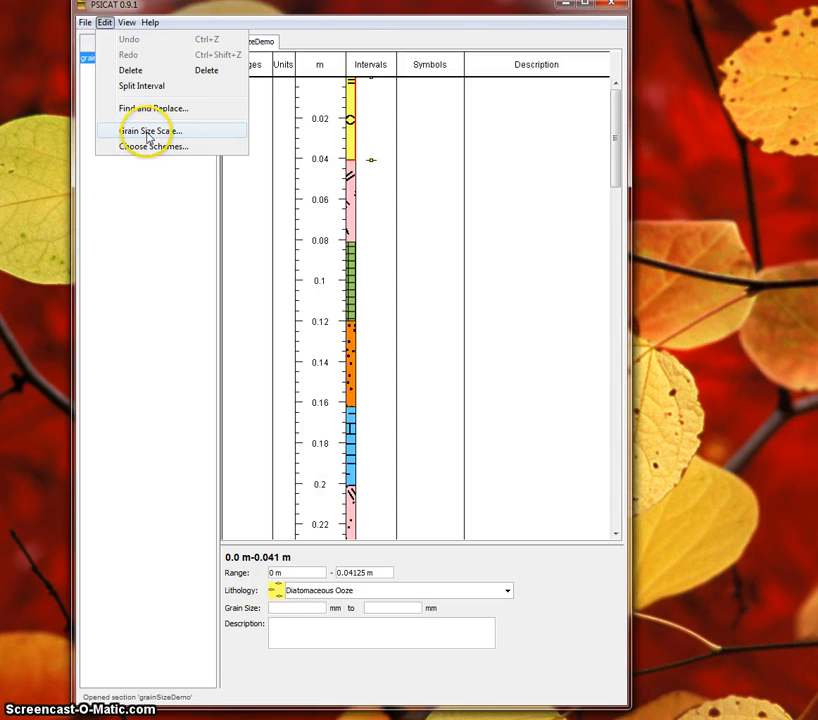
Bring up Grain Size Scale and select the leading 0.2 value to replace with 0.5.
{"action": "left_click", "coordinate": [165, 131]}
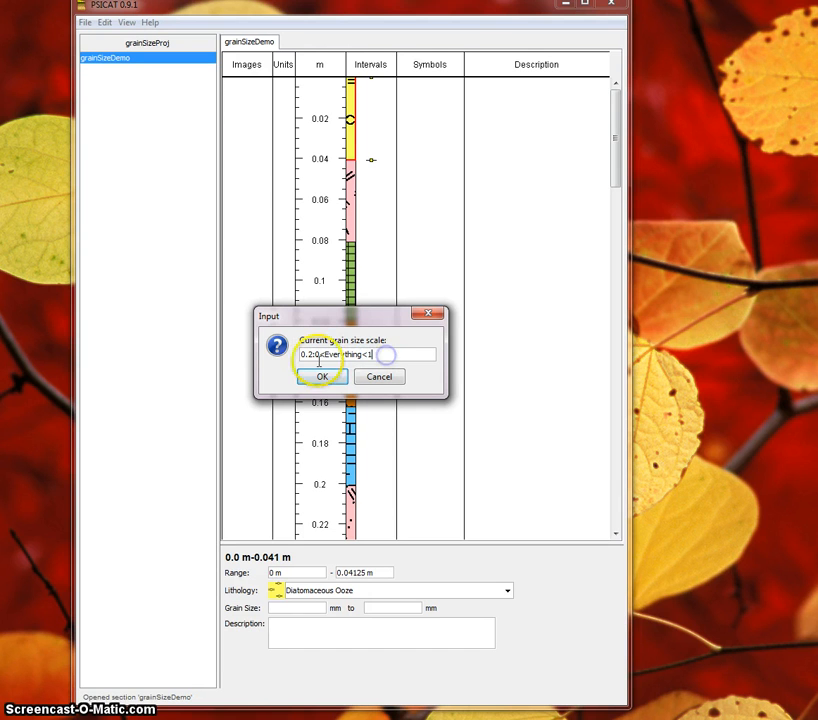
{"action": "double_click", "coordinate": [345, 355]}
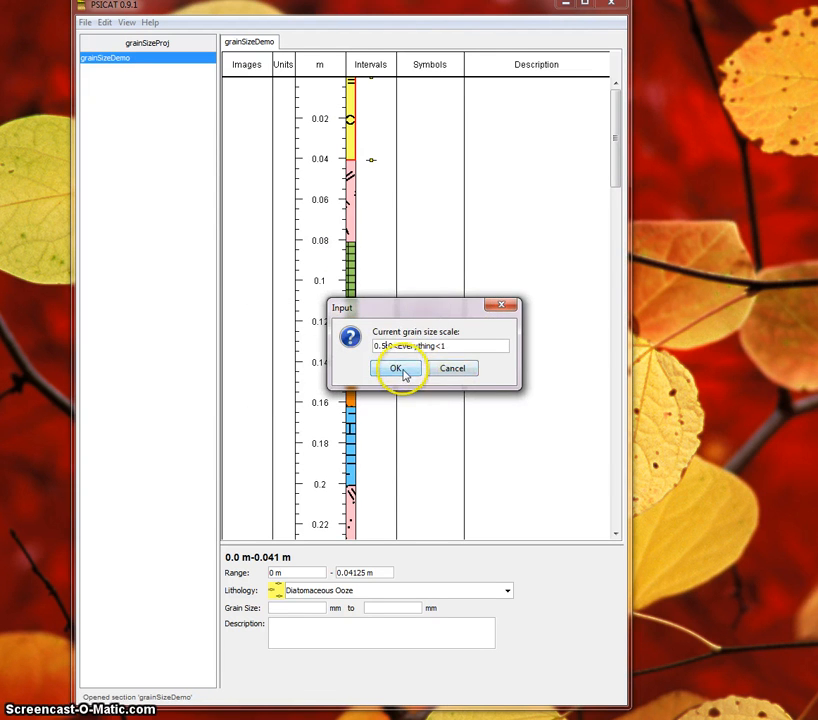
Apply the 0.5 scale, then set the scale's first value to 1.0 and apply it.
{"action": "left_click", "coordinate": [397, 368]}
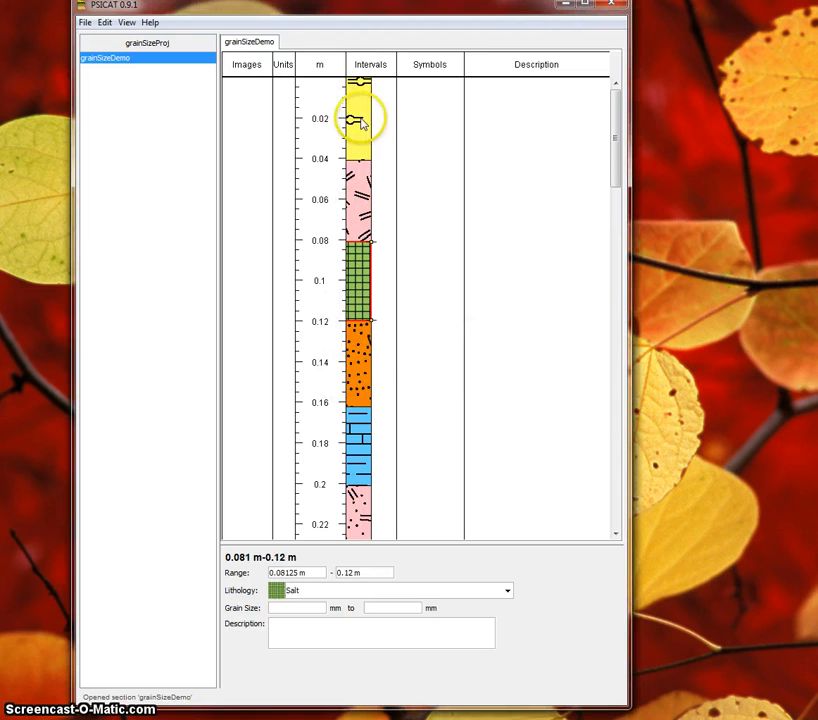
{"action": "left_click", "coordinate": [103, 18]}
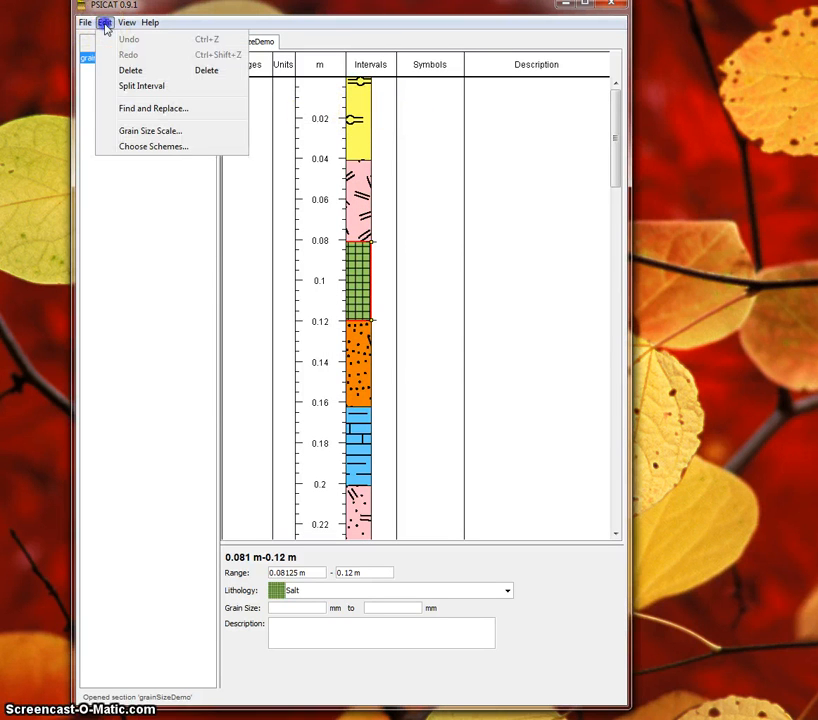
{"action": "left_click", "coordinate": [154, 131]}
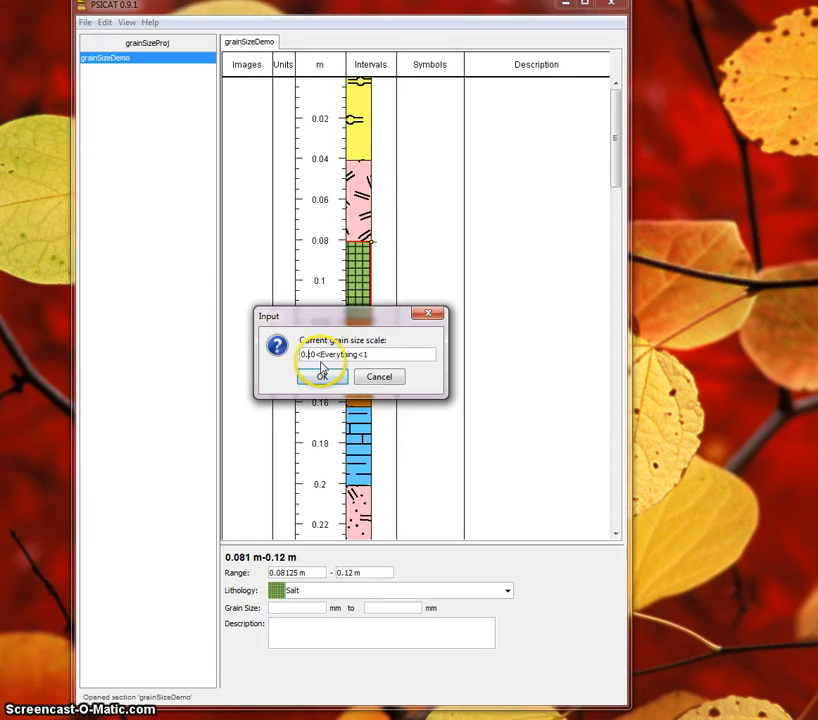
{"action": "type", "text": "1.0:"}
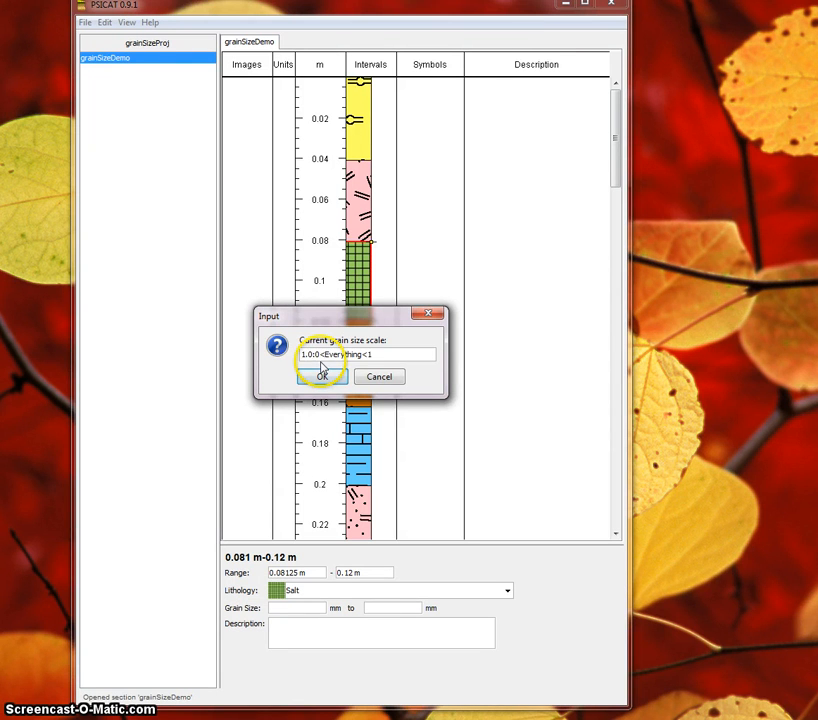
{"action": "left_click", "coordinate": [321, 376]}
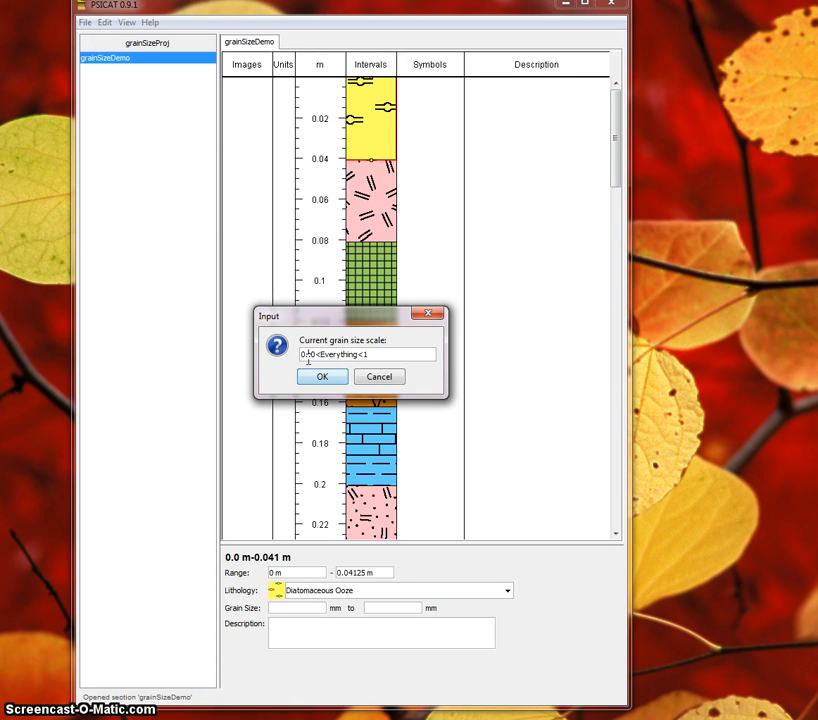
Close the scale dialog and reopen Grain Size Scale showing 0.2:0<Everything<1.
{"action": "left_click", "coordinate": [320, 376]}
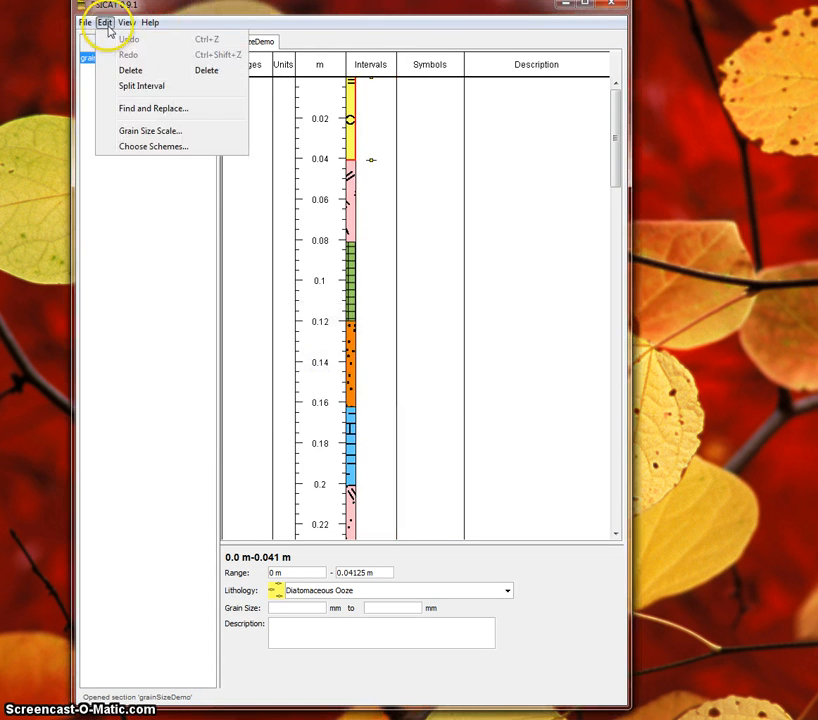
{"action": "mouse_move", "coordinate": [158, 134]}
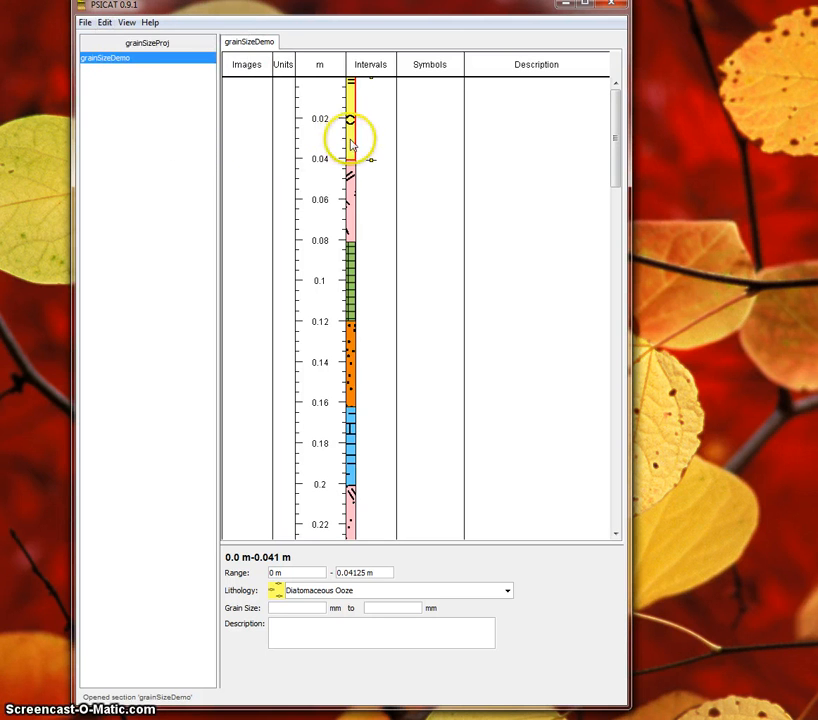
{"action": "left_click", "coordinate": [104, 22]}
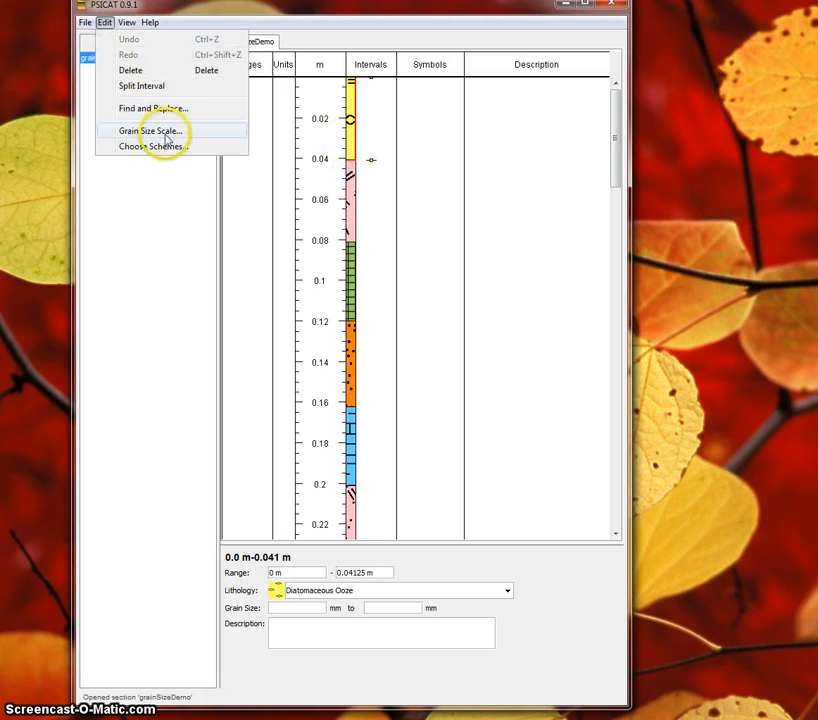
{"action": "left_click", "coordinate": [145, 131]}
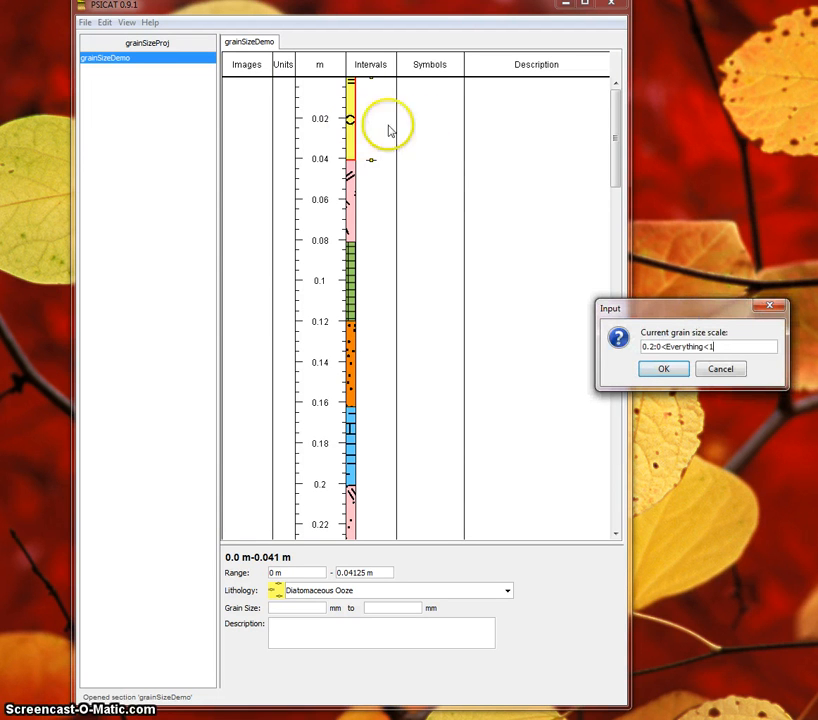
{"action": "mouse_move", "coordinate": [360, 103]}
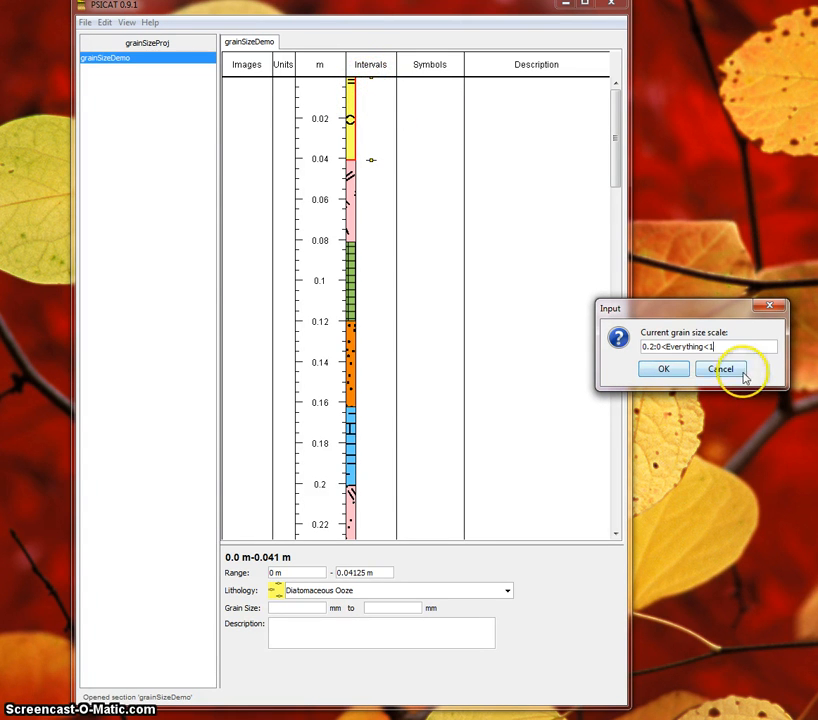
Dismiss the scale dialog and enter grain size values 0. and 0.75 for the top interval.
{"action": "left_click", "coordinate": [722, 368]}
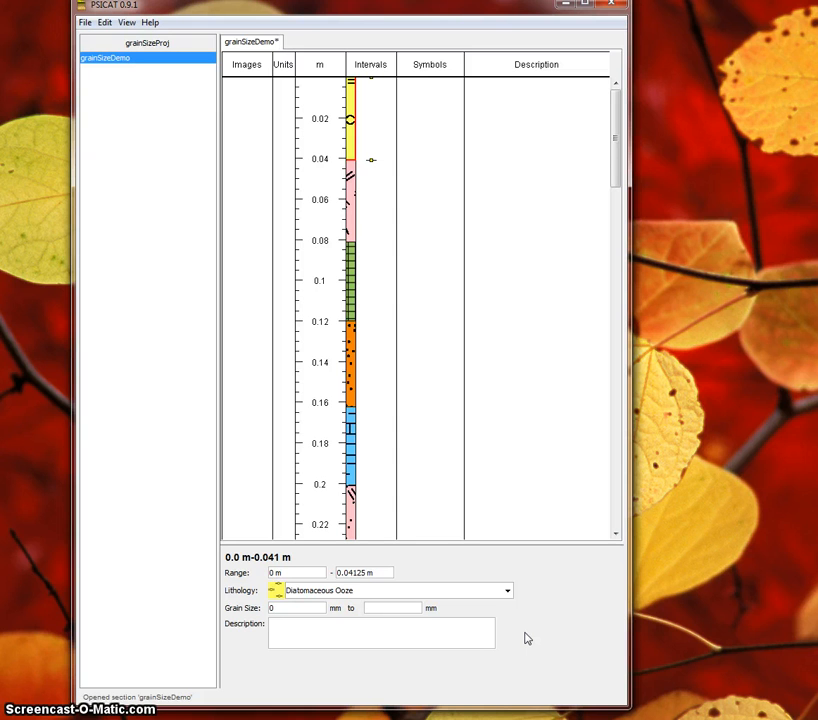
{"action": "type", "text": "0.5"}
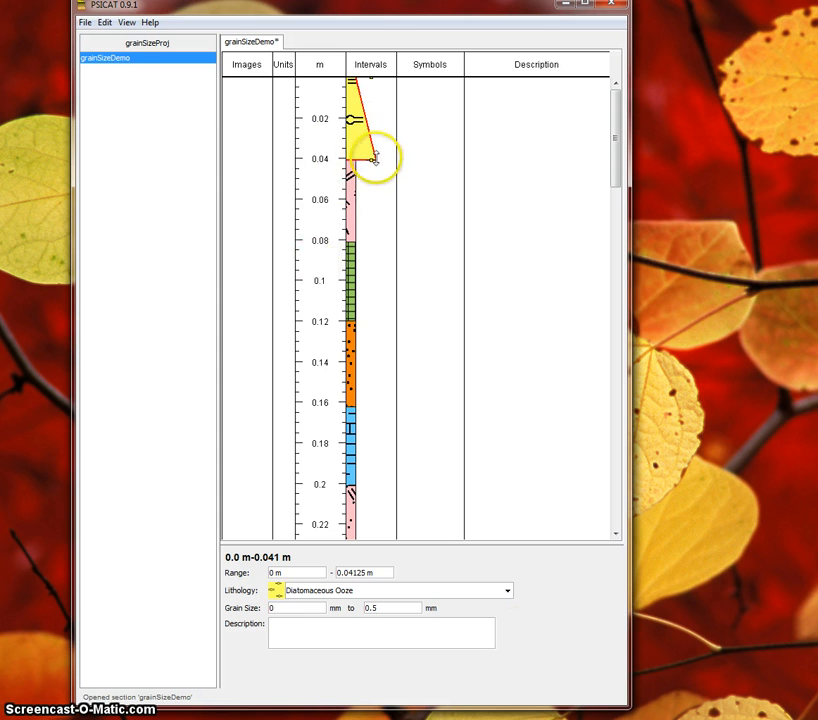
{"action": "mouse_move", "coordinate": [365, 158]}
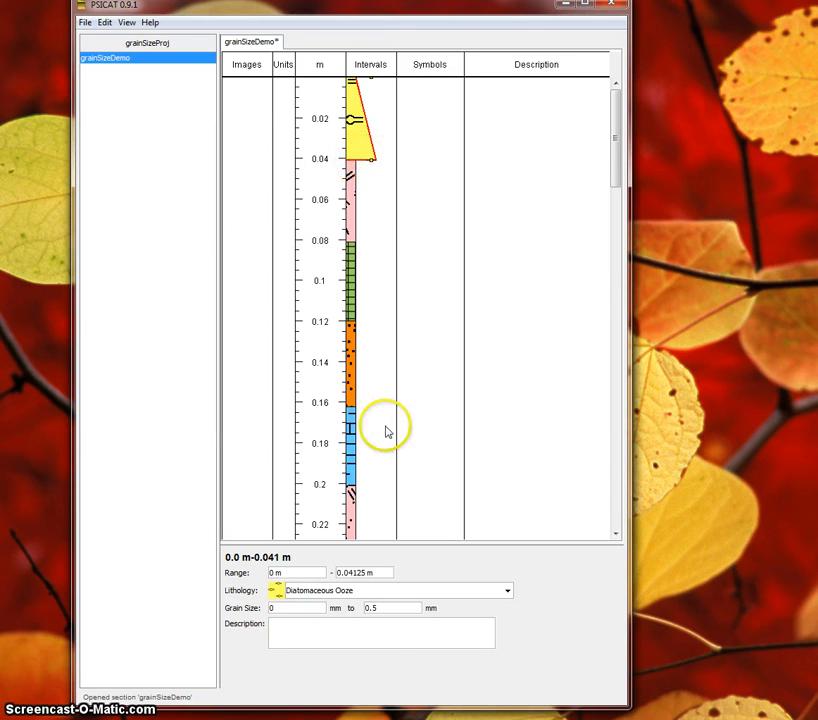
{"action": "type", "text": "0.75"}
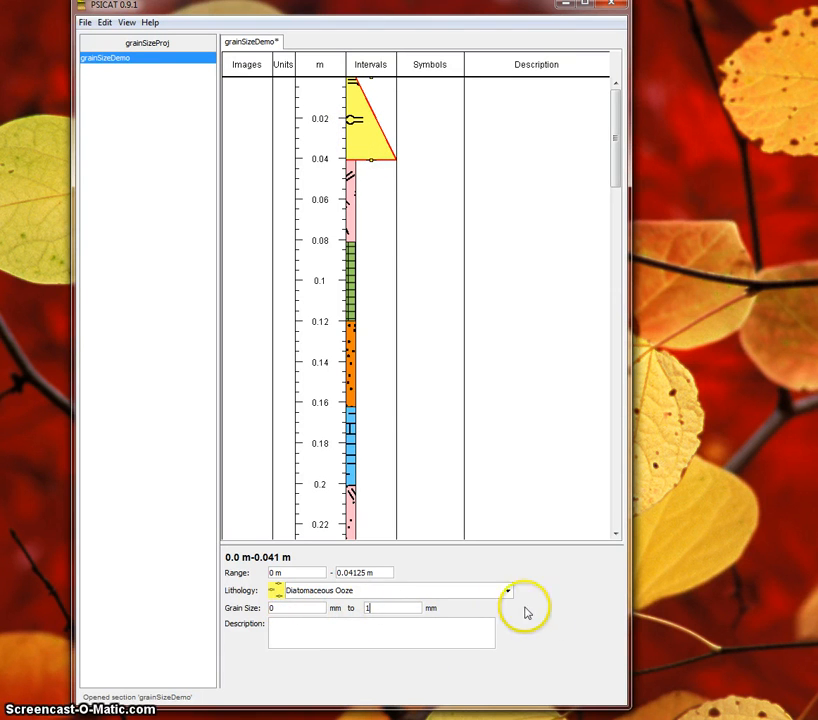
{"action": "mouse_move", "coordinate": [540, 623]}
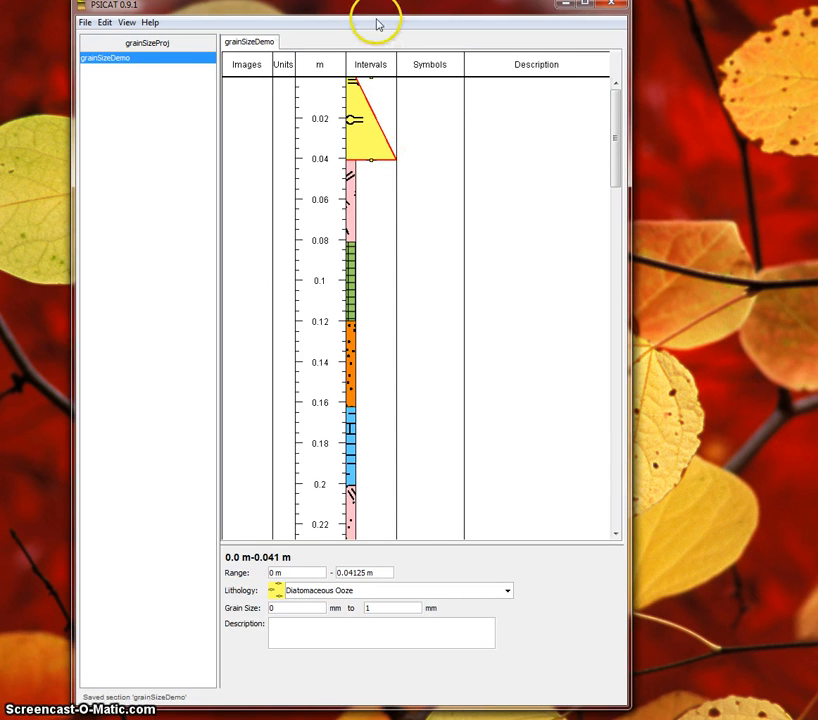
{"action": "mouse_move", "coordinate": [388, 107]}
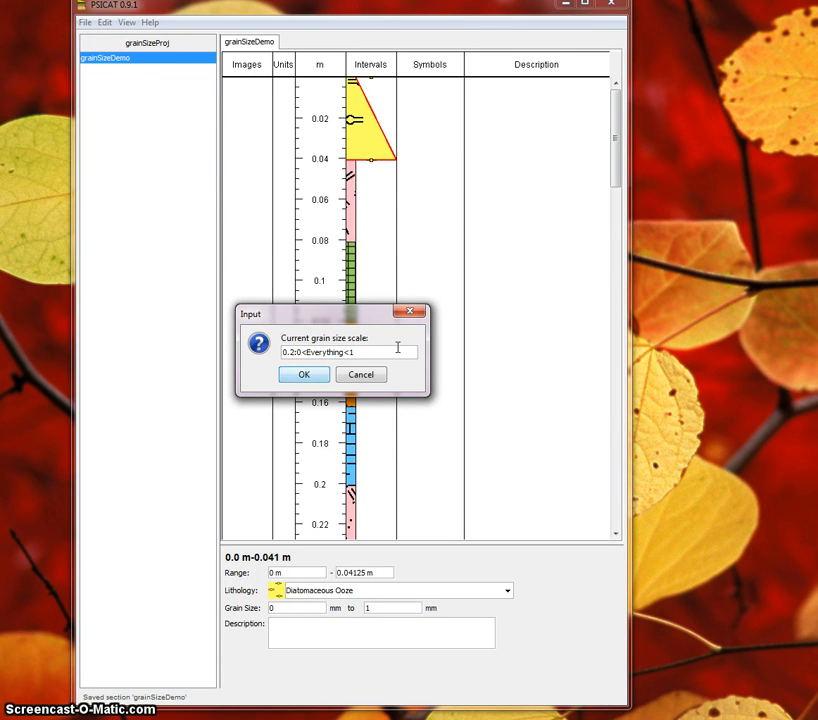
Edit the scale text to read 0.2:0<Smaller<1<Bigger<2.
{"action": "type", "text": "<"}
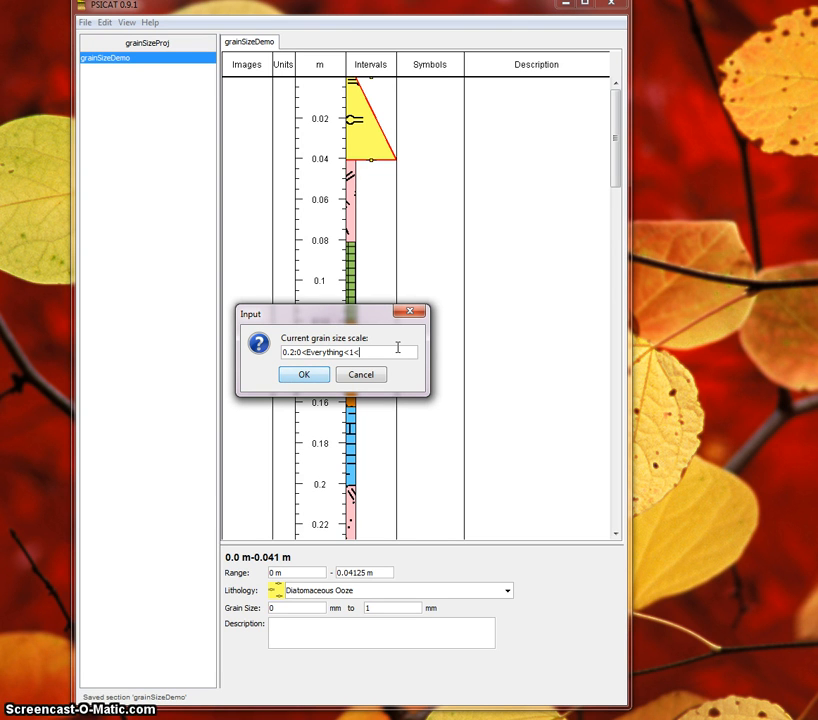
{"action": "type", "text": "Bigger"}
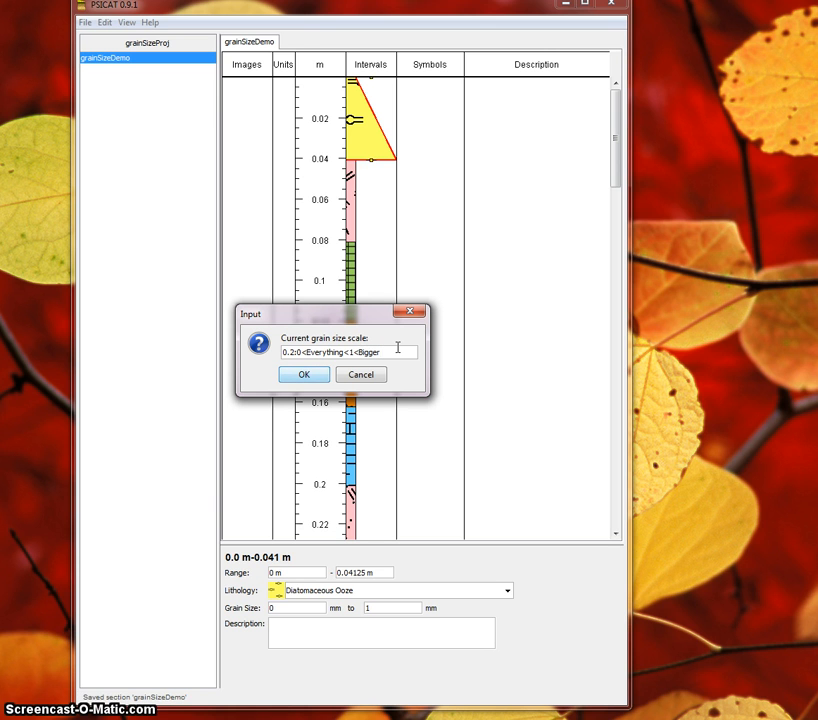
{"action": "type", "text": "<"}
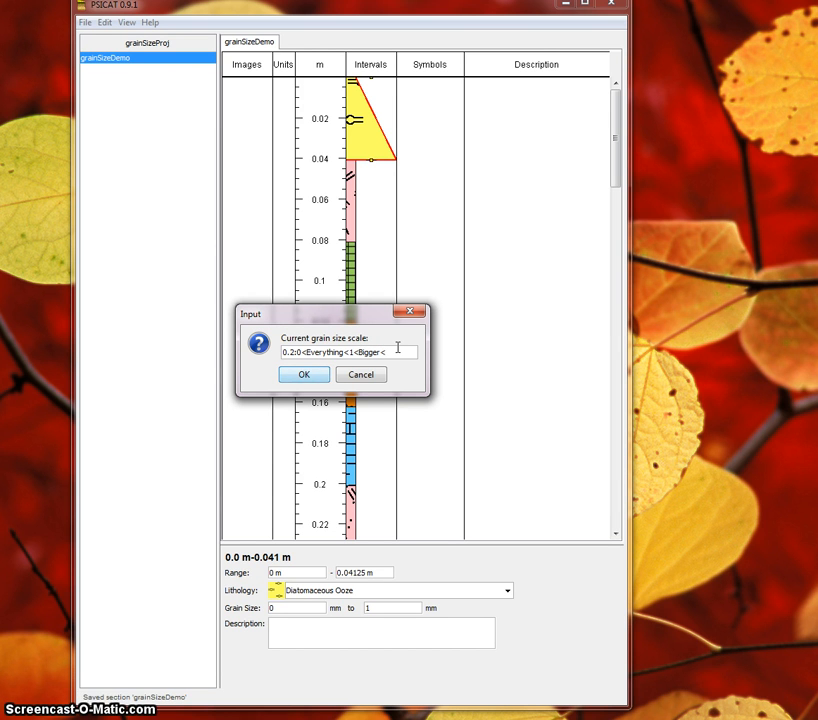
{"action": "type", "text": "<2"}
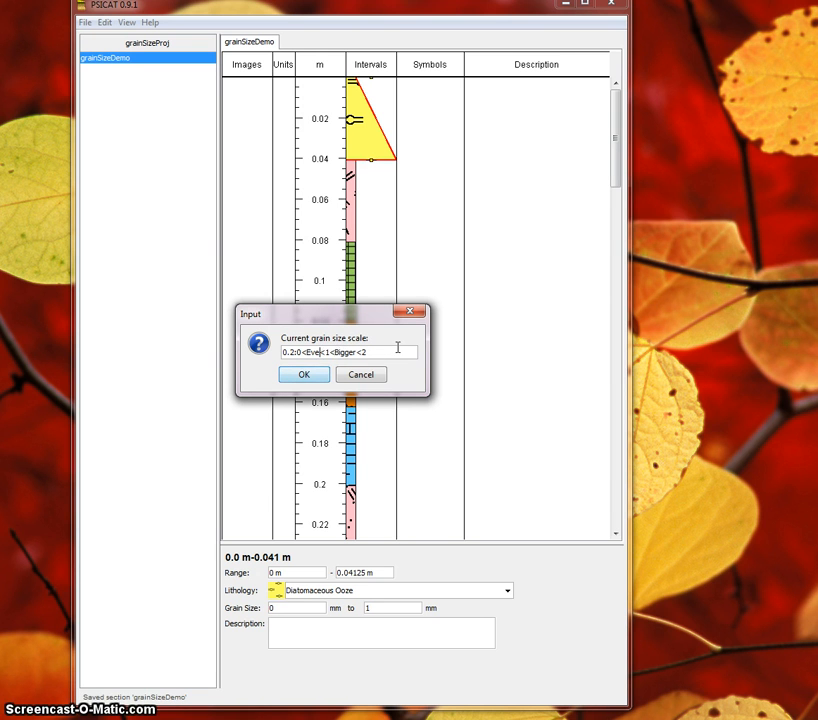
{"action": "type", "text": "Smaller"}
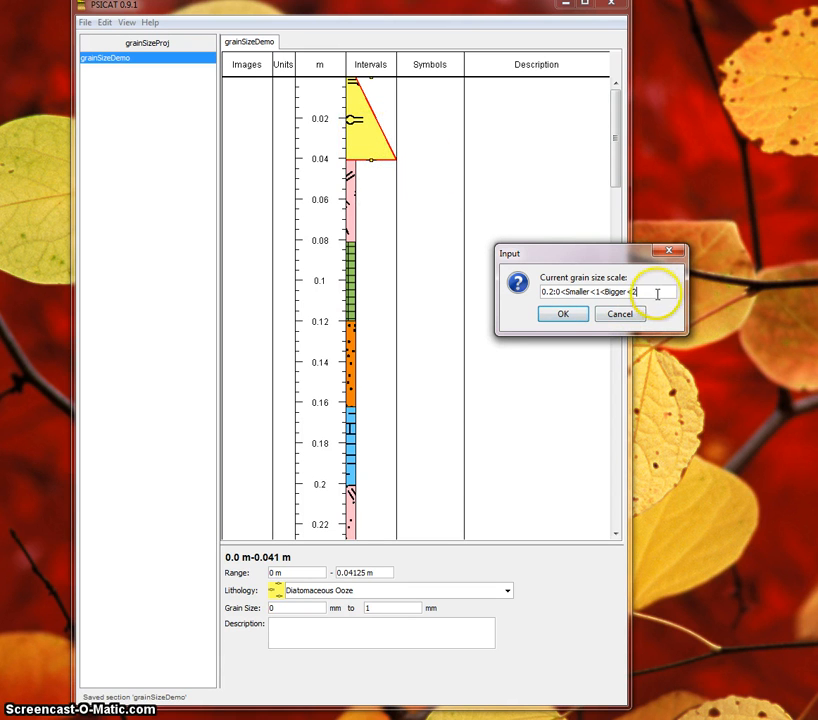
{"action": "mouse_move", "coordinate": [312, 102]}
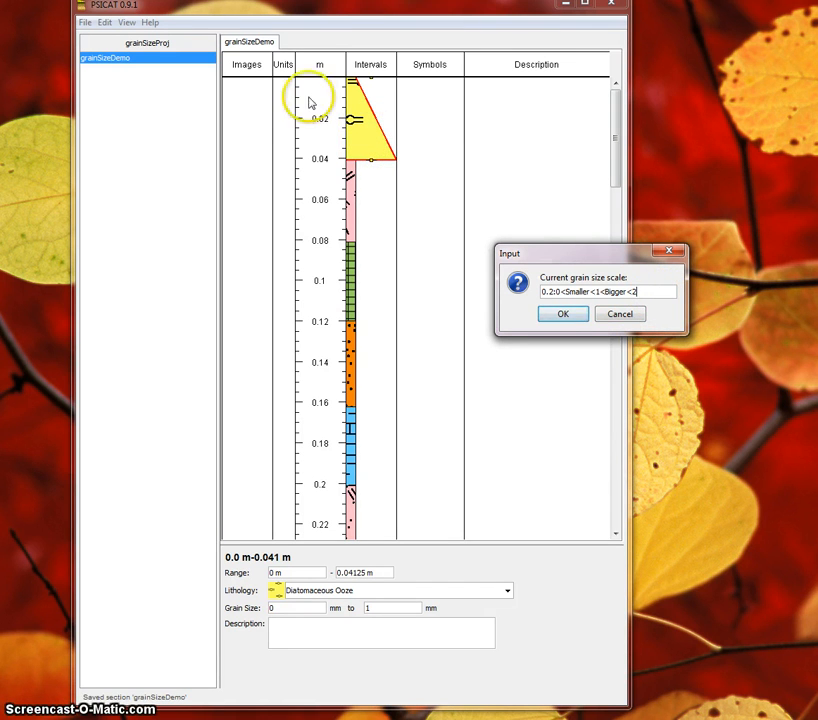
{"action": "mouse_move", "coordinate": [395, 174]}
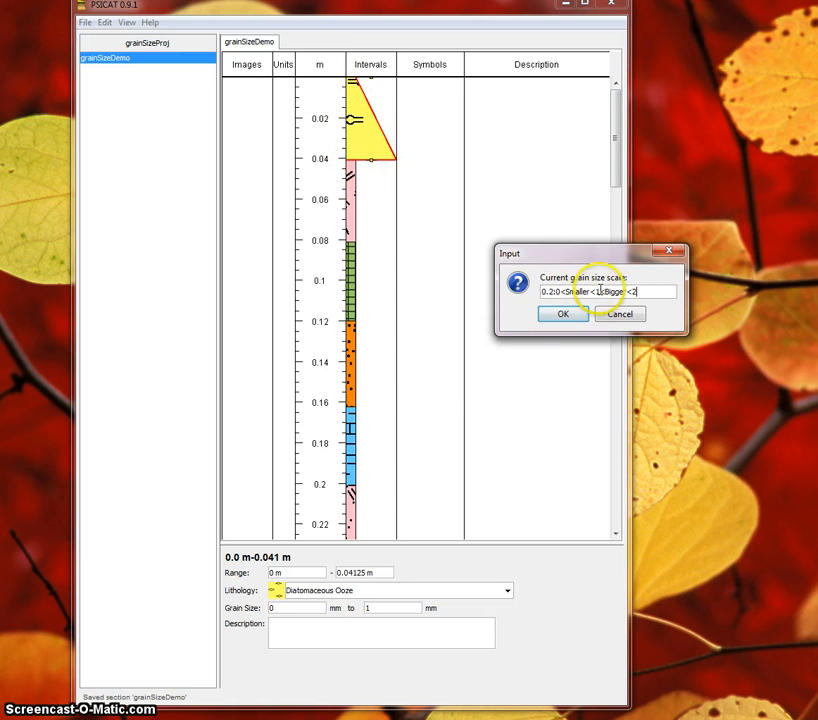
Apply the Smaller/Bigger scale and enter grain sizes 2 and 1.5 for Porphyritic Rock 1.
{"action": "left_click", "coordinate": [557, 313]}
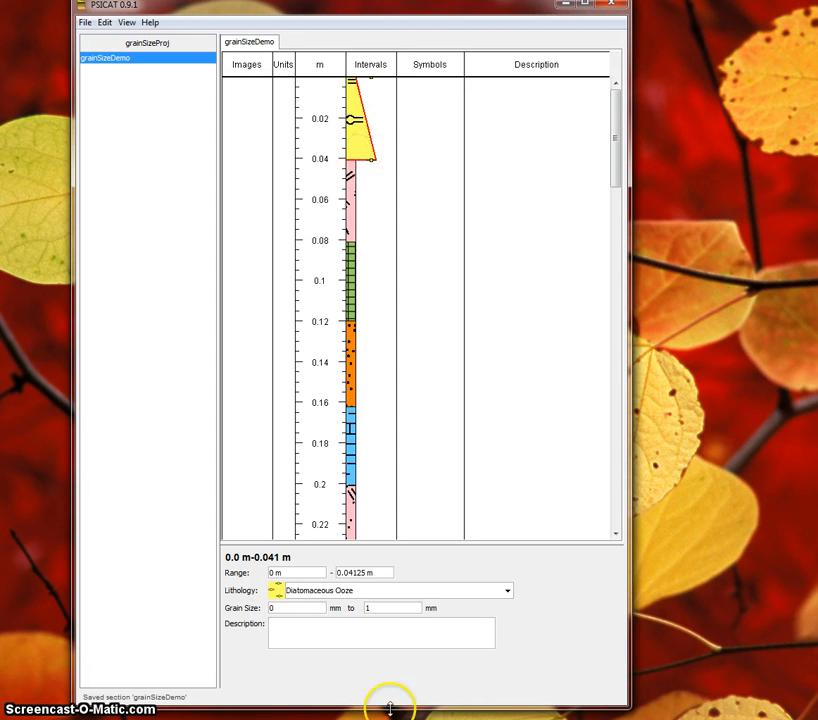
{"action": "mouse_move", "coordinate": [340, 173]}
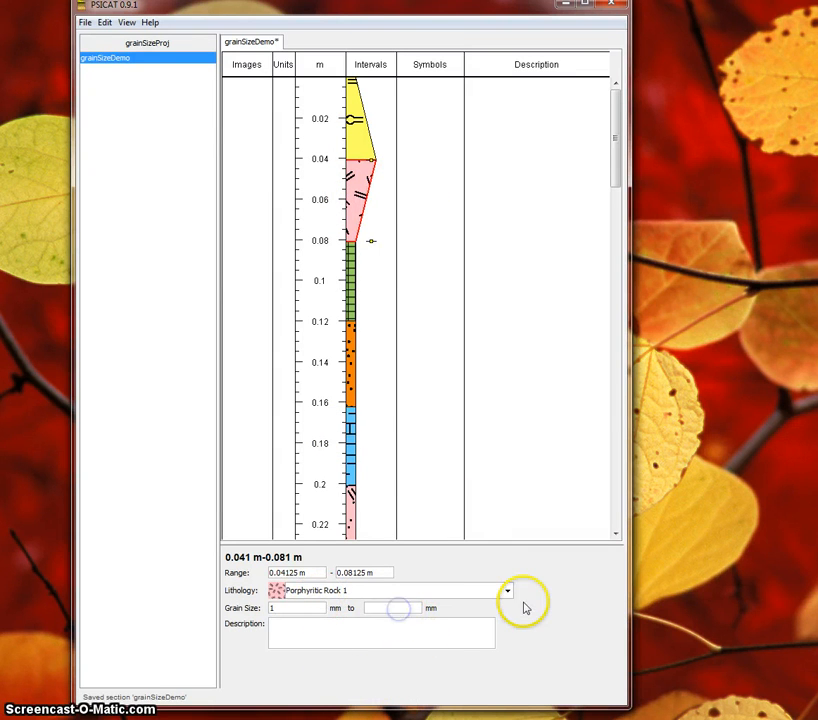
{"action": "type", "text": "2"}
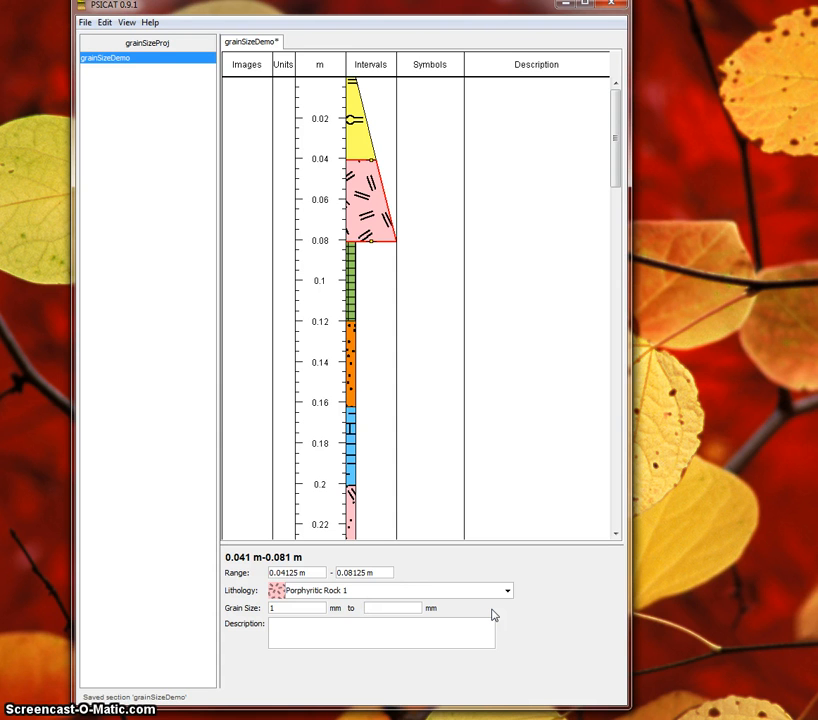
{"action": "type", "text": "1.5"}
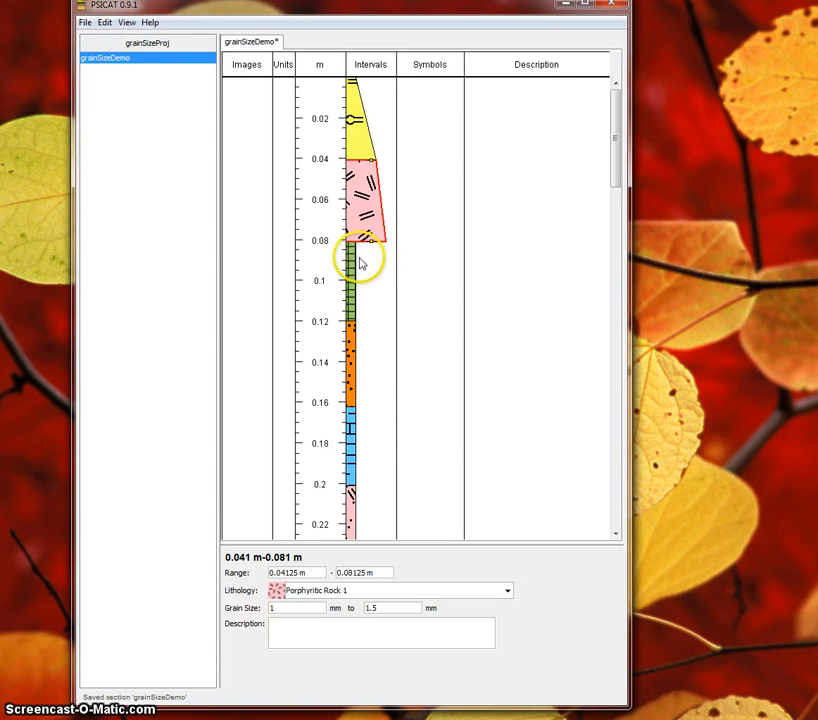
{"action": "mouse_move", "coordinate": [380, 262]}
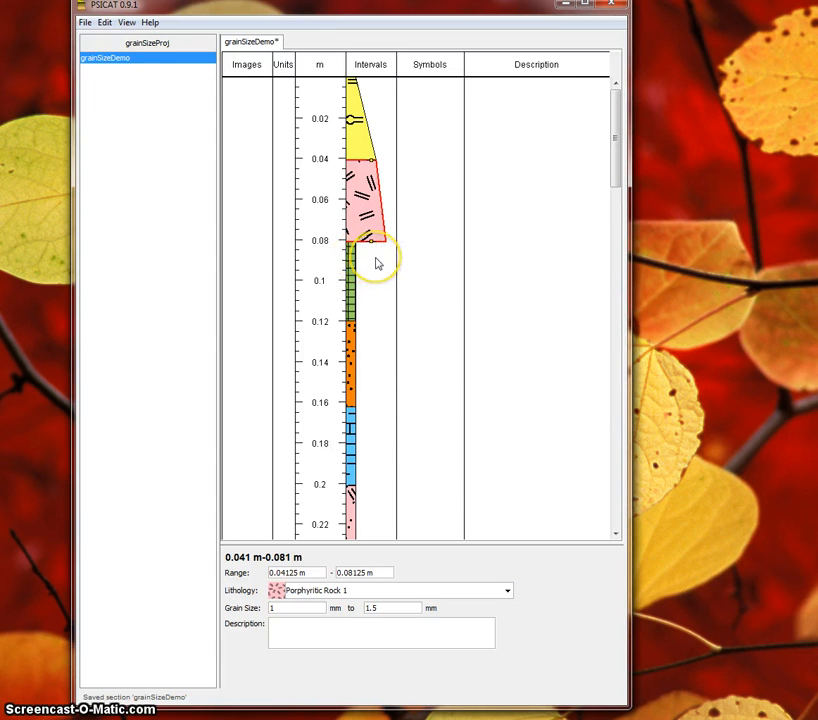
{"action": "mouse_move", "coordinate": [372, 268]}
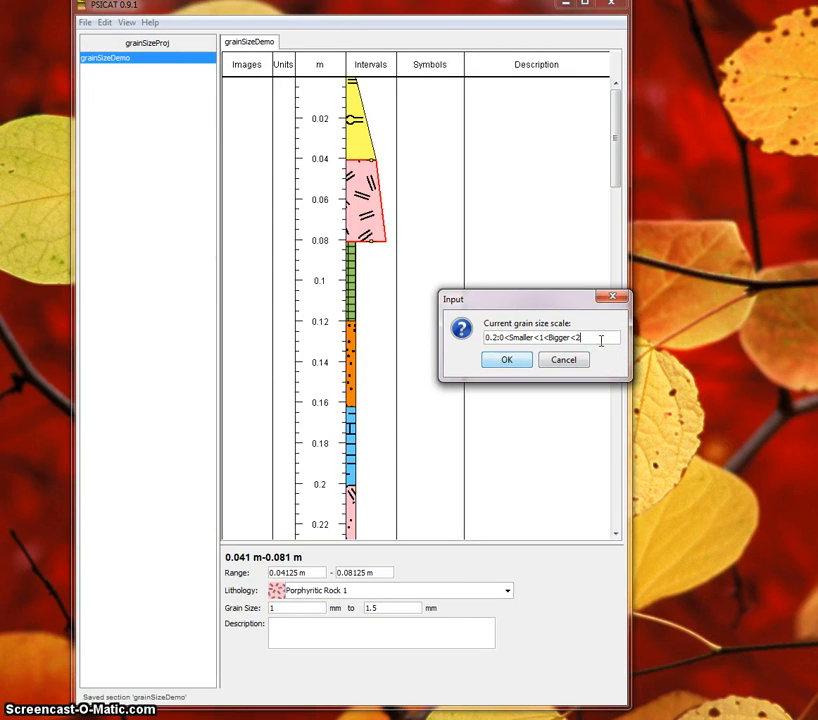
Append another <Bigger range to the scale and select the Salt interval.
{"action": "type", "text": "<Bigger"}
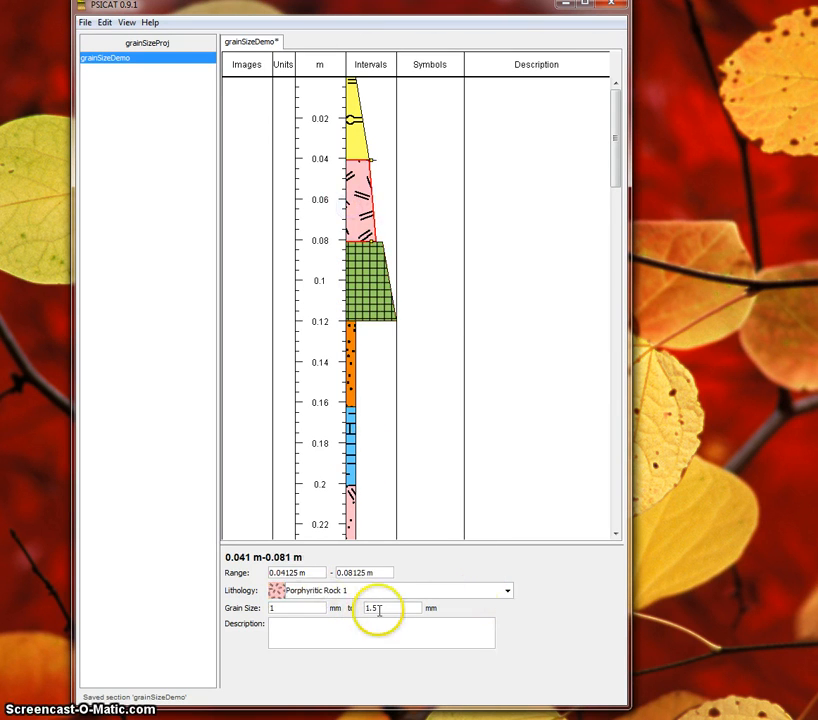
{"action": "left_click", "coordinate": [368, 285]}
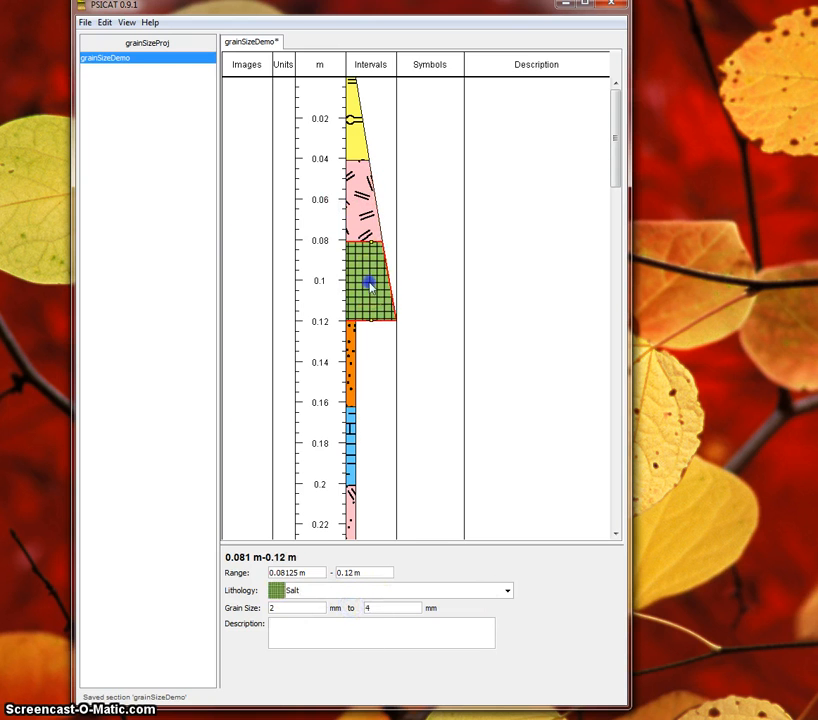